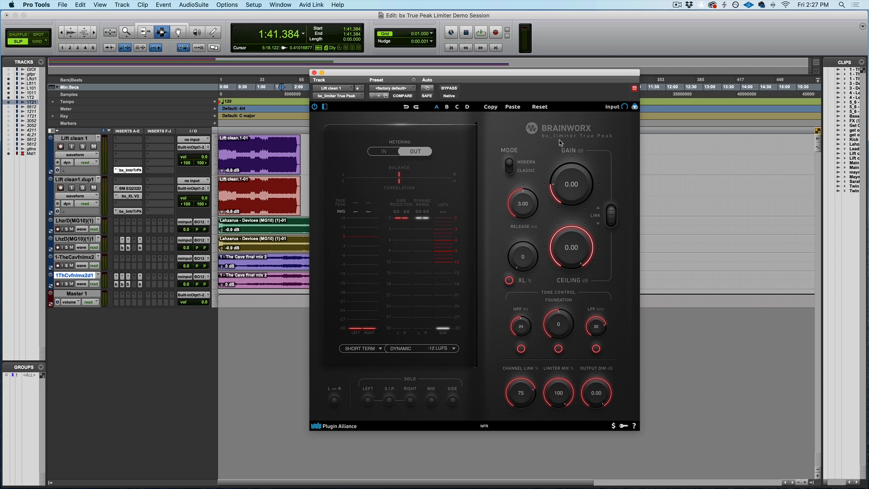
{"action": "mouse_move", "coordinate": [589, 141]}
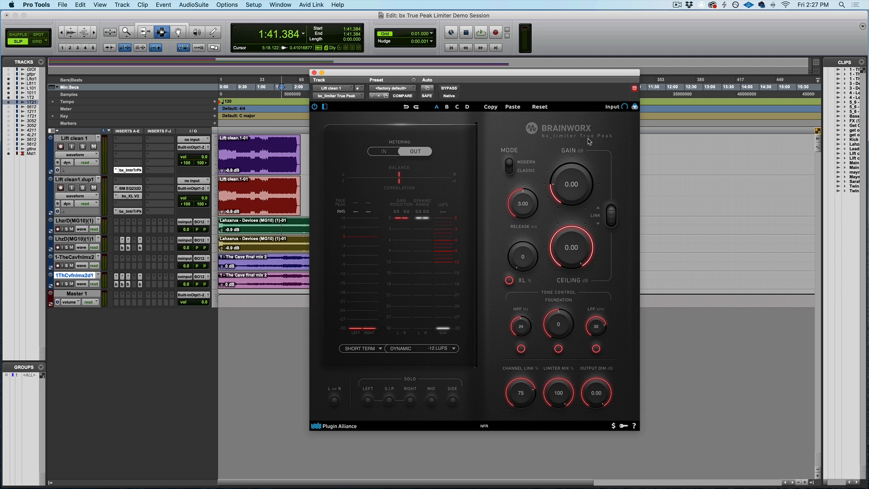
{"action": "mouse_move", "coordinate": [602, 144]}
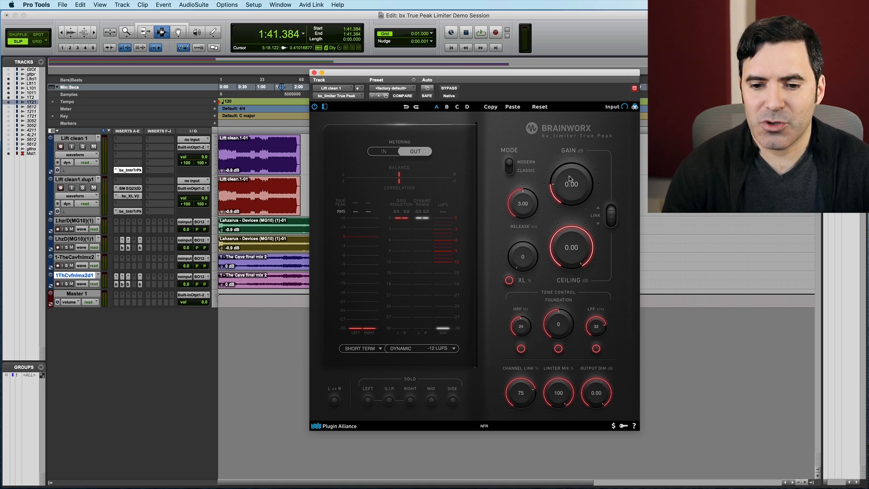
{"action": "mouse_move", "coordinate": [582, 178]}
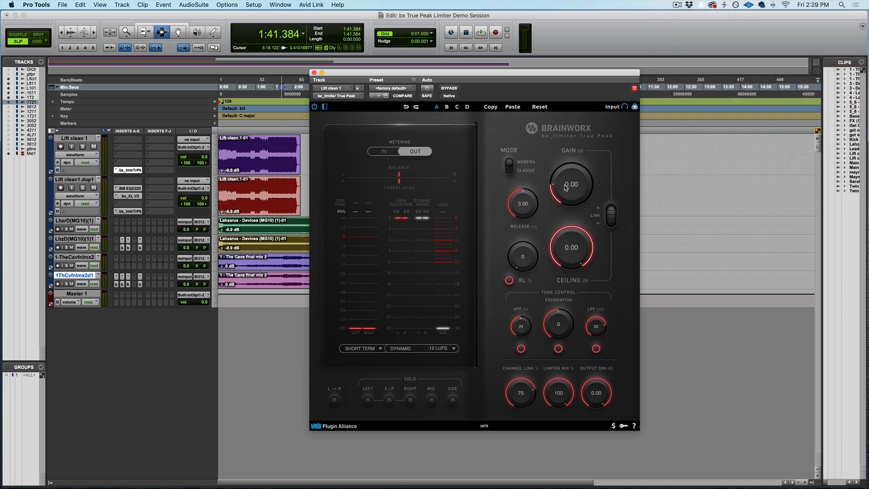
- Boost limiter gain to about 6.5 dB, lower the ceiling to about -12 dB, and toggle gain/ceiling linking
{"action": "left_click_drag", "start_coordinate": [572, 184], "coordinate": [572, 167]}
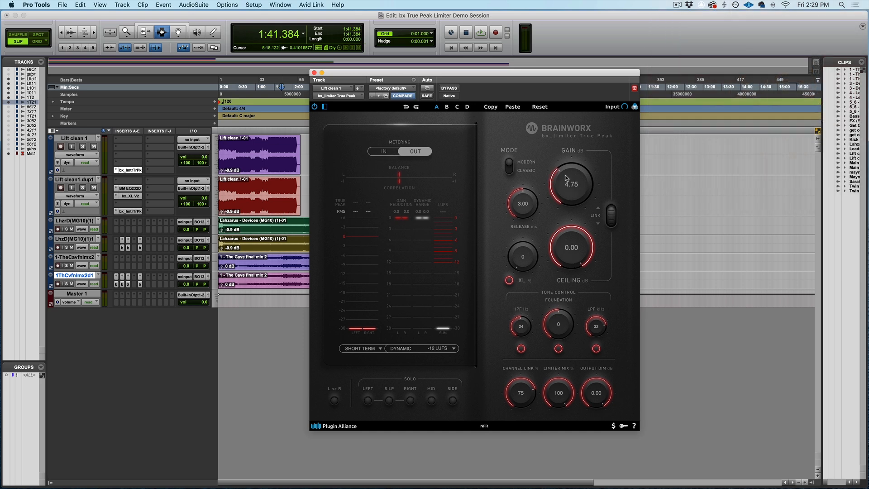
{"action": "left_click_drag", "start_coordinate": [572, 178], "coordinate": [571, 166]}
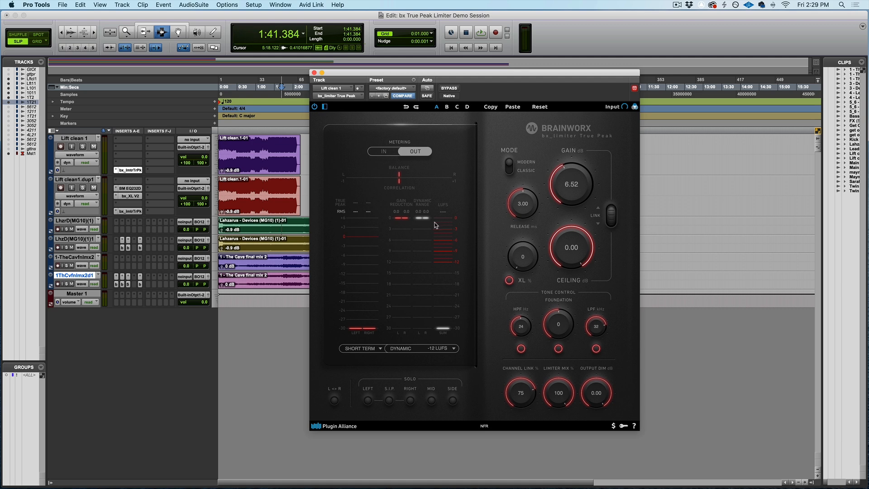
{"action": "mouse_move", "coordinate": [415, 295]}
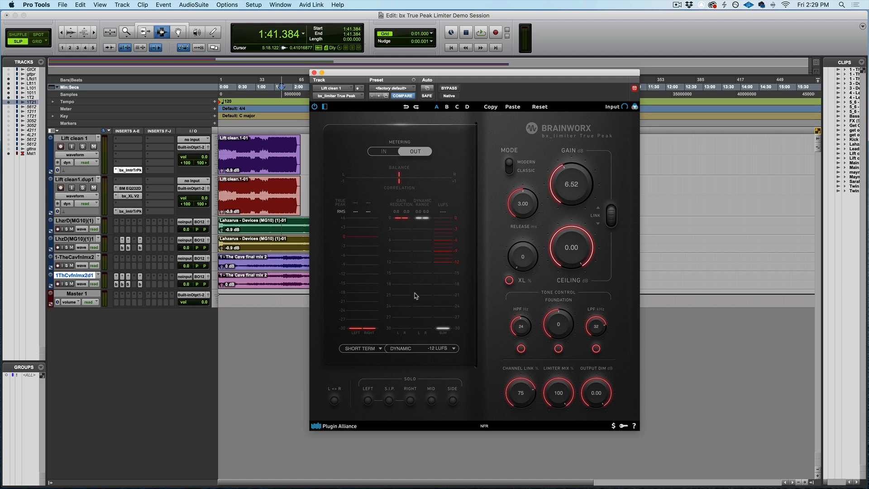
{"action": "mouse_move", "coordinate": [510, 241]}
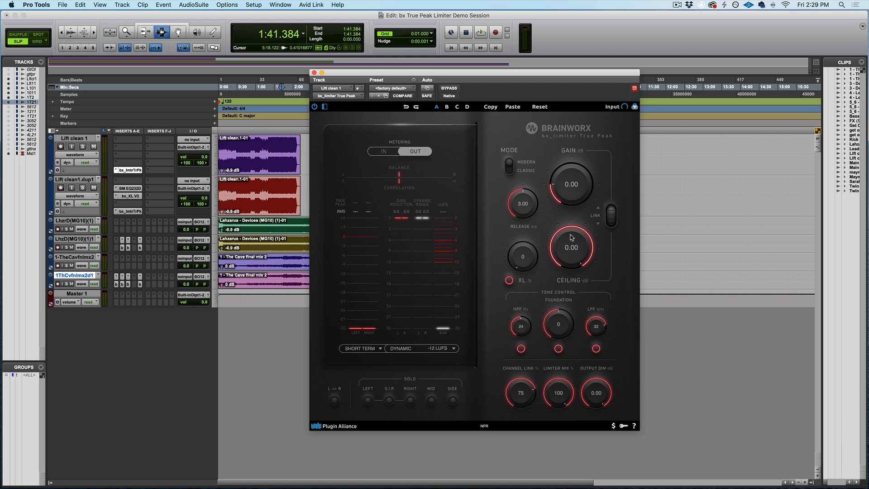
{"action": "left_click_drag", "start_coordinate": [572, 247], "coordinate": [559, 256]}
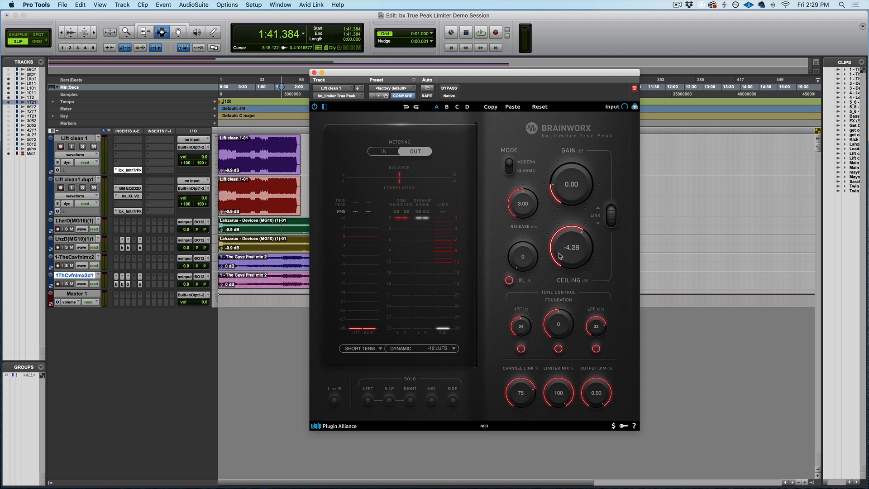
{"action": "left_click_drag", "start_coordinate": [572, 247], "coordinate": [555, 270]}
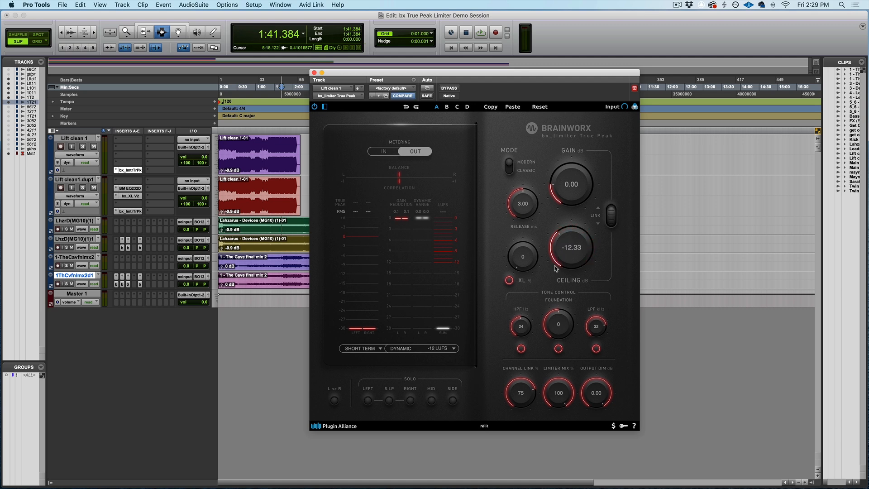
{"action": "mouse_move", "coordinate": [569, 262]}
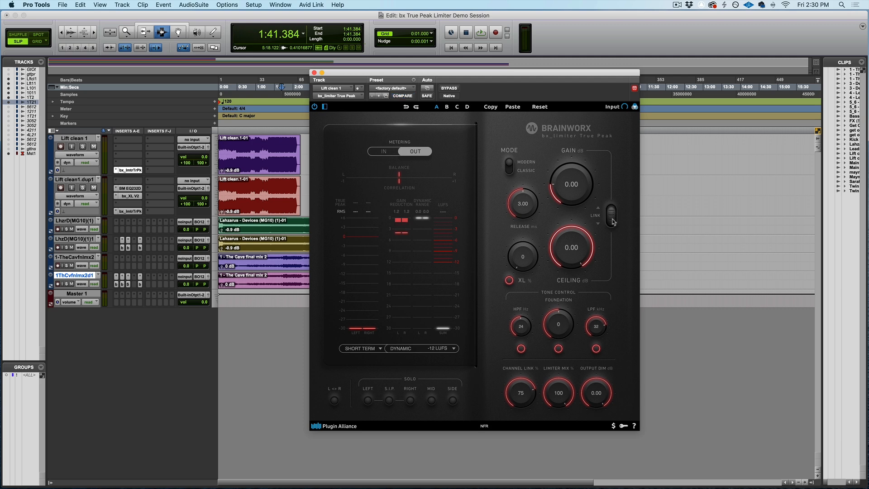
{"action": "left_click", "coordinate": [402, 96]}
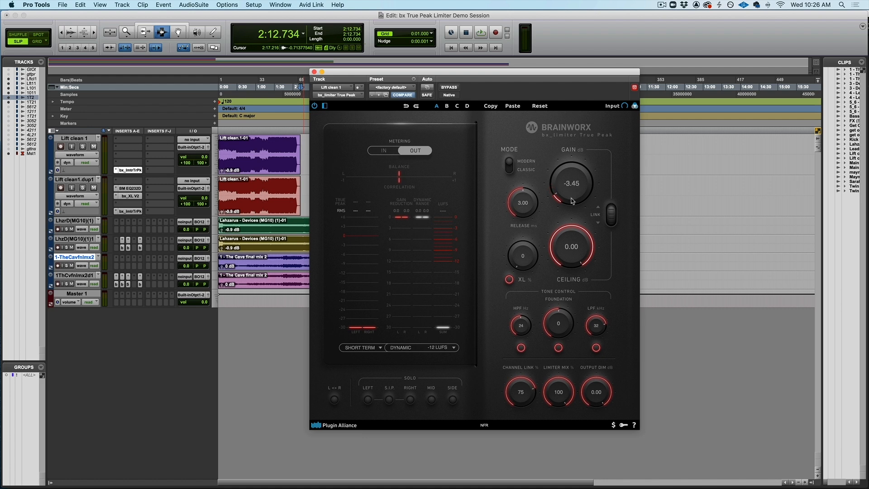
- Cut gain to -6 dB and back to 0, then try XL saturation at about 30 before zeroing it
{"action": "left_click_drag", "start_coordinate": [572, 183], "coordinate": [572, 208]}
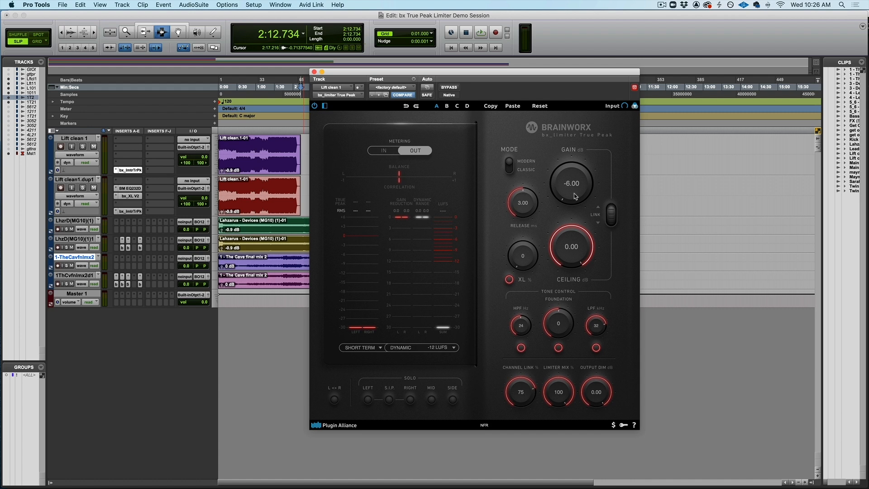
{"action": "mouse_move", "coordinate": [572, 195]}
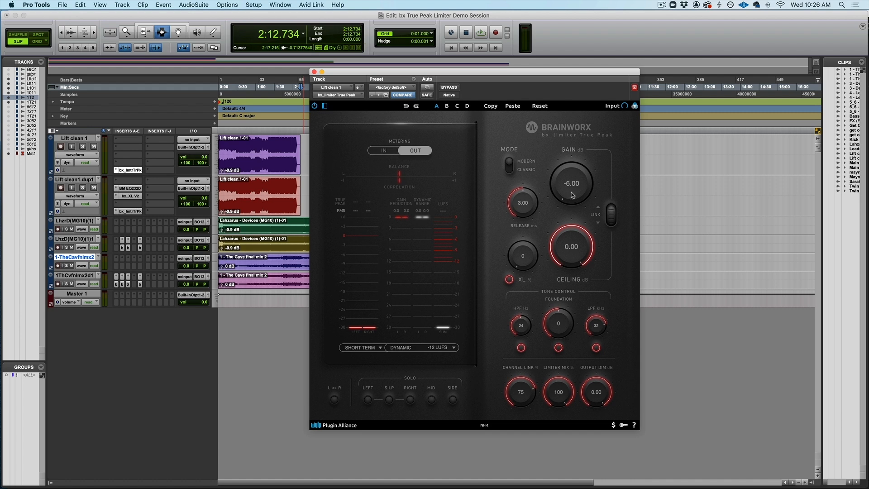
{"action": "left_click_drag", "start_coordinate": [571, 183], "coordinate": [572, 177]}
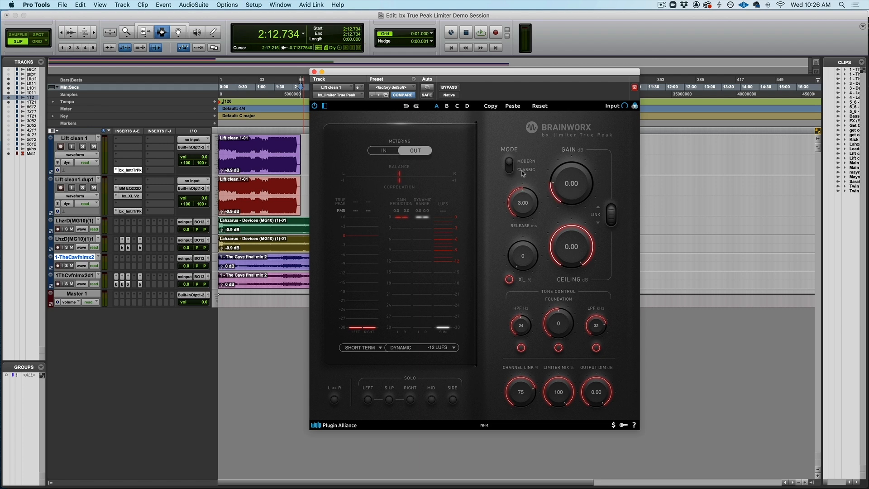
{"action": "mouse_move", "coordinate": [520, 173]}
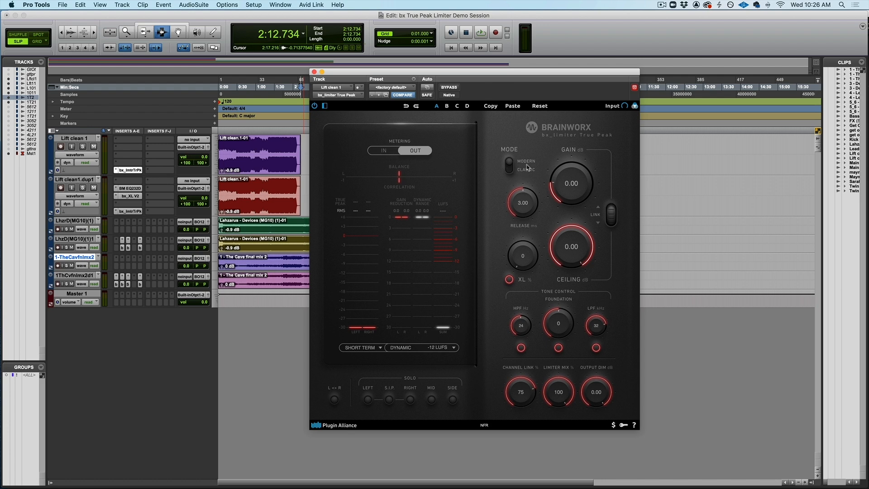
{"action": "mouse_move", "coordinate": [522, 166]}
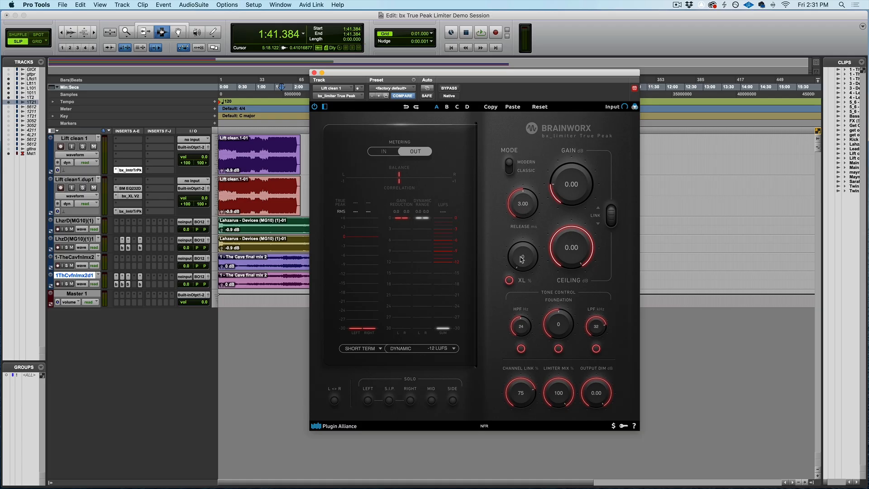
{"action": "left_click_drag", "start_coordinate": [521, 256], "coordinate": [522, 243]}
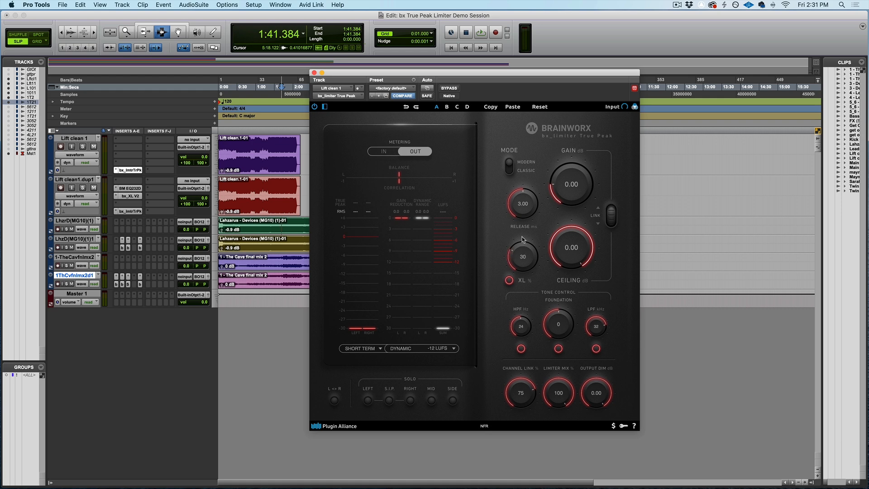
{"action": "left_click_drag", "start_coordinate": [522, 256], "coordinate": [528, 221]}
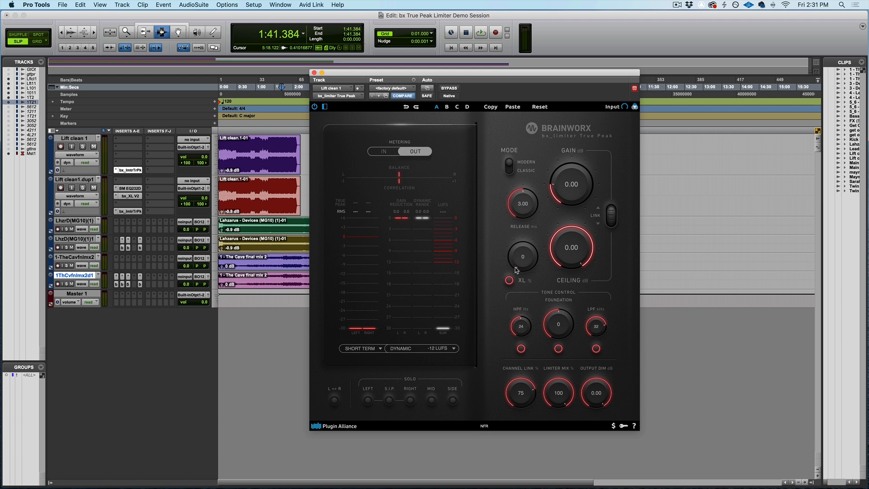
{"action": "mouse_move", "coordinate": [513, 322]}
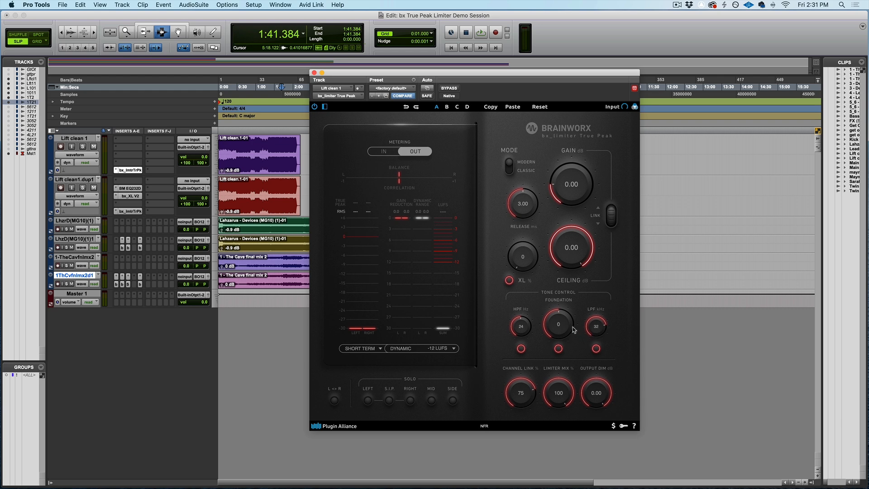
{"action": "mouse_move", "coordinate": [601, 331]}
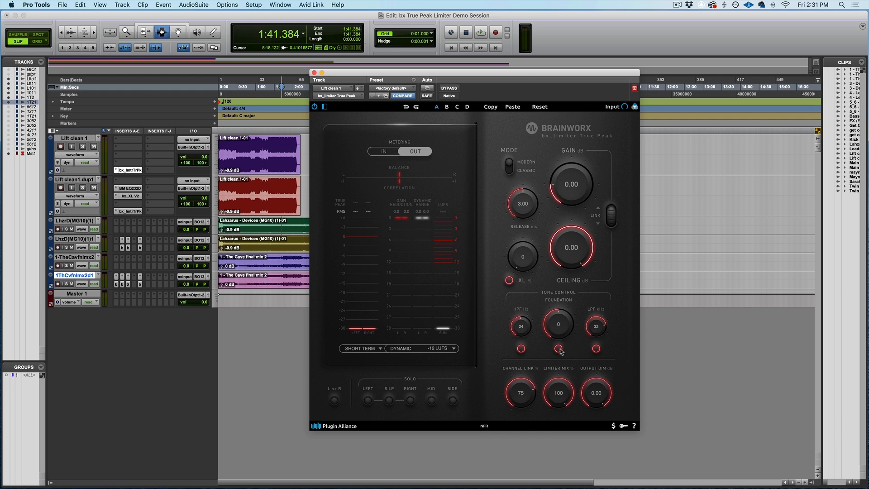
{"action": "mouse_move", "coordinate": [522, 326]}
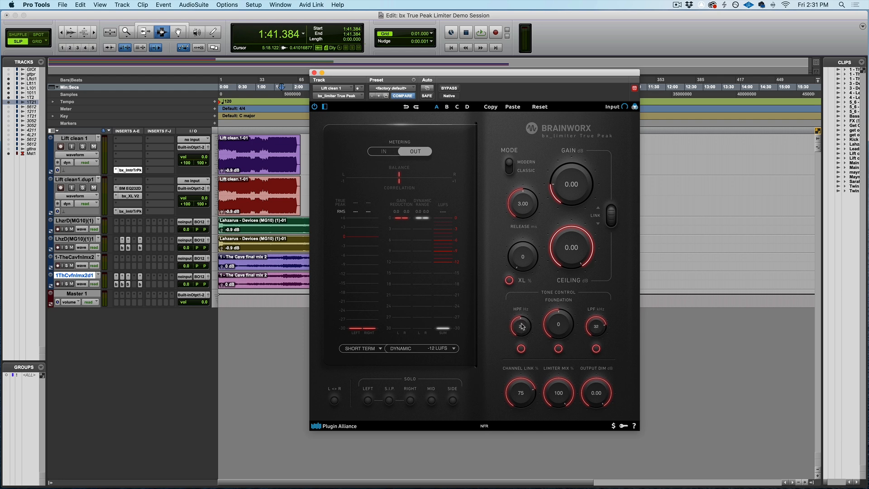
- Sweep the Foundation tone control up to about 12, down to -4.5, and back to zero
{"action": "left_click_drag", "start_coordinate": [520, 325], "coordinate": [518, 334]}
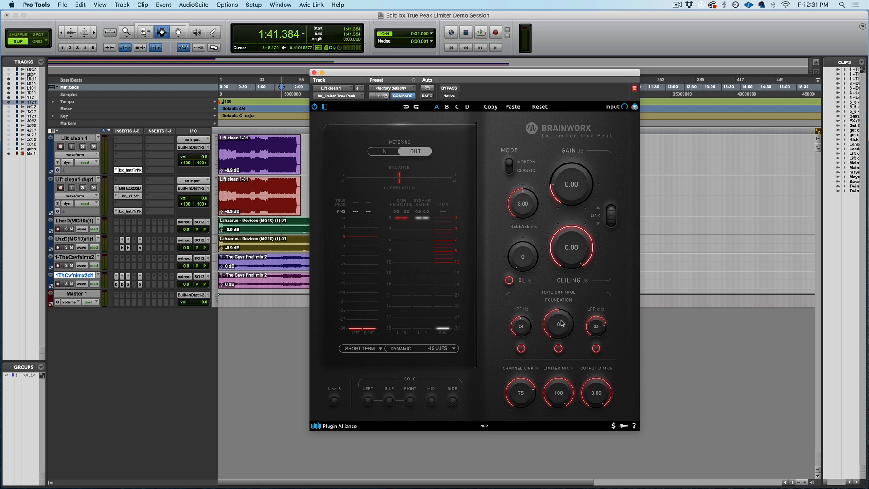
{"action": "left_click_drag", "start_coordinate": [559, 326], "coordinate": [559, 320]}
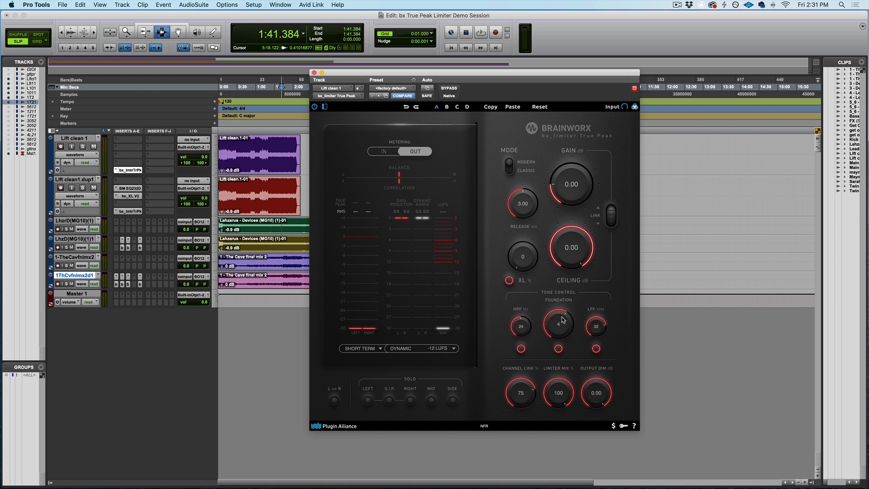
{"action": "left_click_drag", "start_coordinate": [559, 326], "coordinate": [562, 310]}
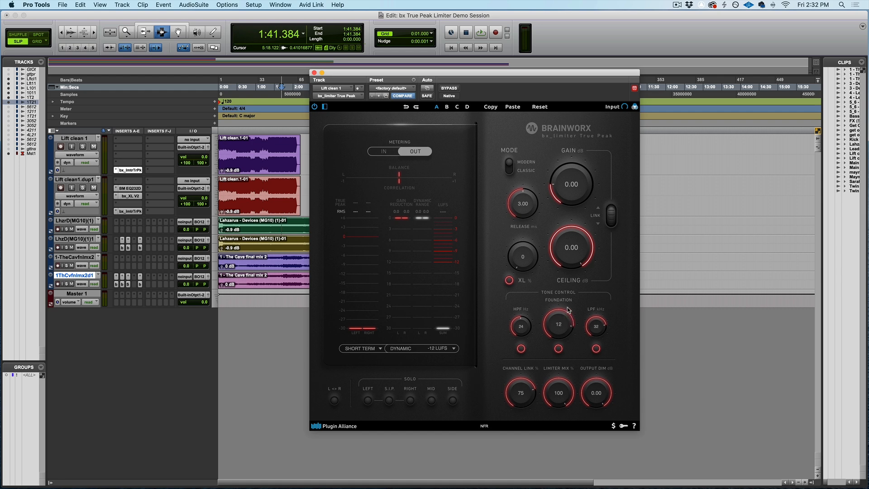
{"action": "left_click_drag", "start_coordinate": [559, 324], "coordinate": [554, 327]}
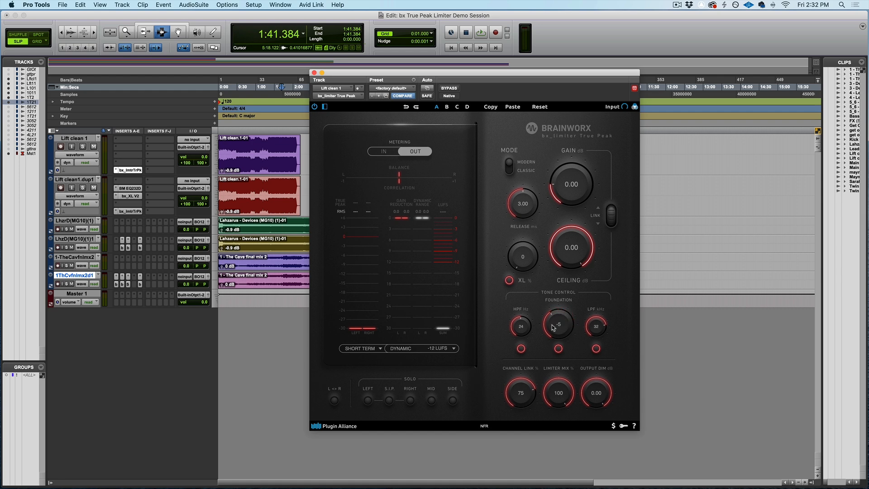
{"action": "left_click_drag", "start_coordinate": [558, 324], "coordinate": [557, 330]}
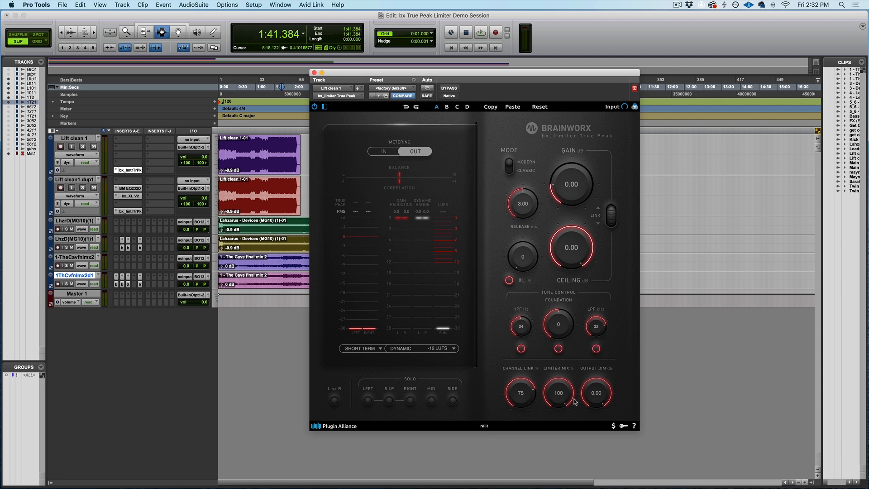
{"action": "mouse_move", "coordinate": [557, 386]}
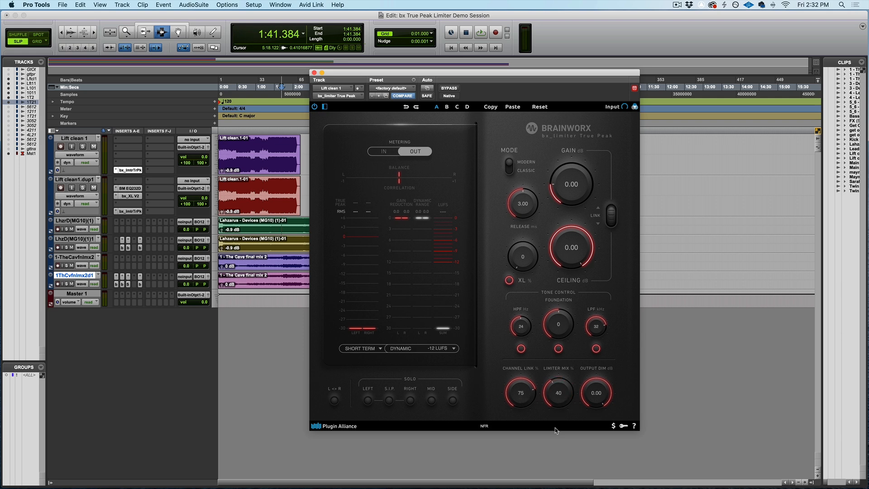
- Restore limiter mix to 100 percent and set output dim to -1.00 dB
{"action": "left_click_drag", "start_coordinate": [559, 392], "coordinate": [561, 368]}
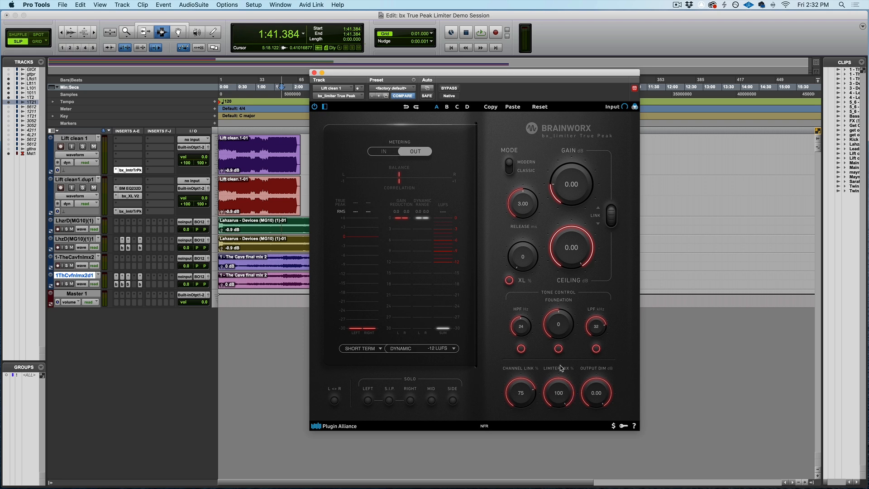
{"action": "left_click_drag", "start_coordinate": [596, 392], "coordinate": [596, 405]}
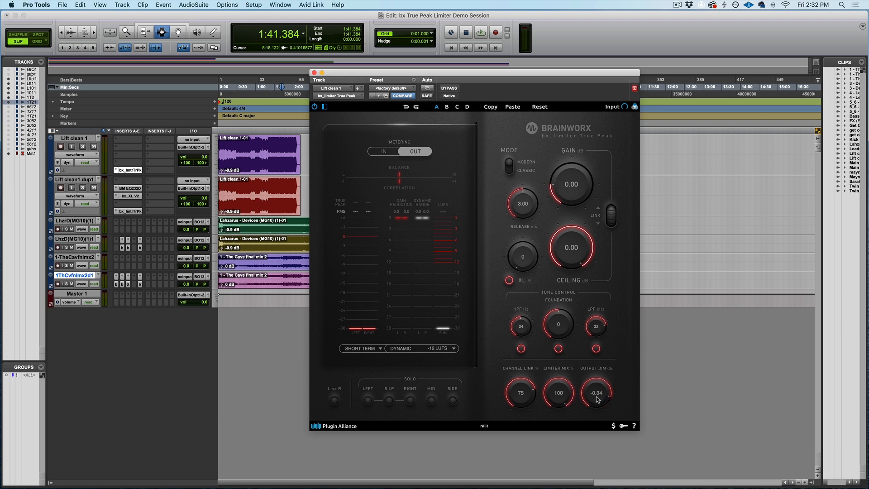
{"action": "left_click_drag", "start_coordinate": [596, 392], "coordinate": [594, 412]}
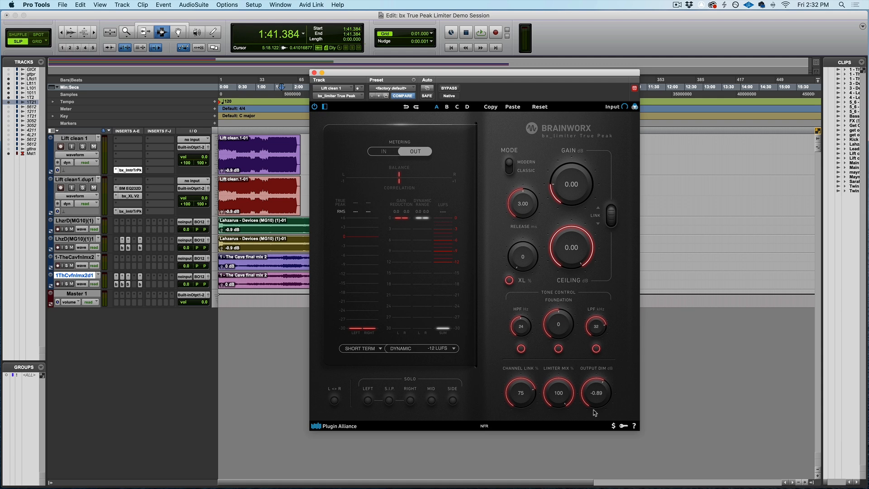
{"action": "left_click_drag", "start_coordinate": [596, 392], "coordinate": [596, 399]}
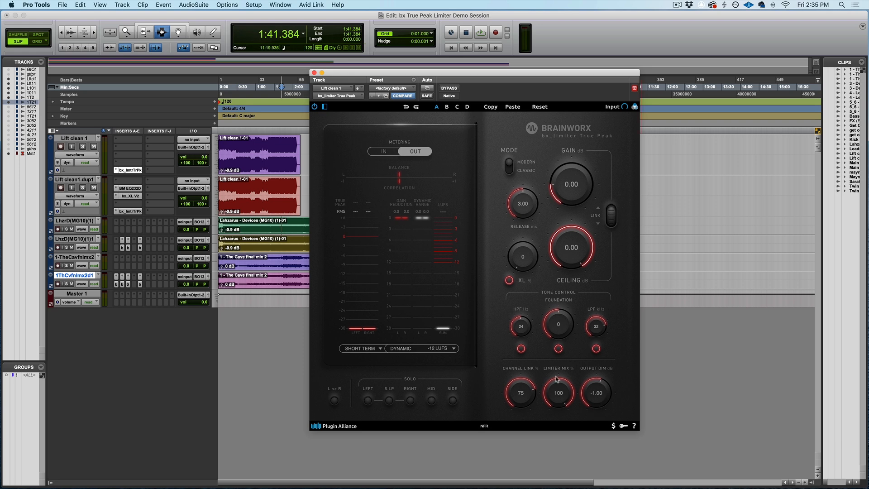
{"action": "mouse_move", "coordinate": [520, 389]}
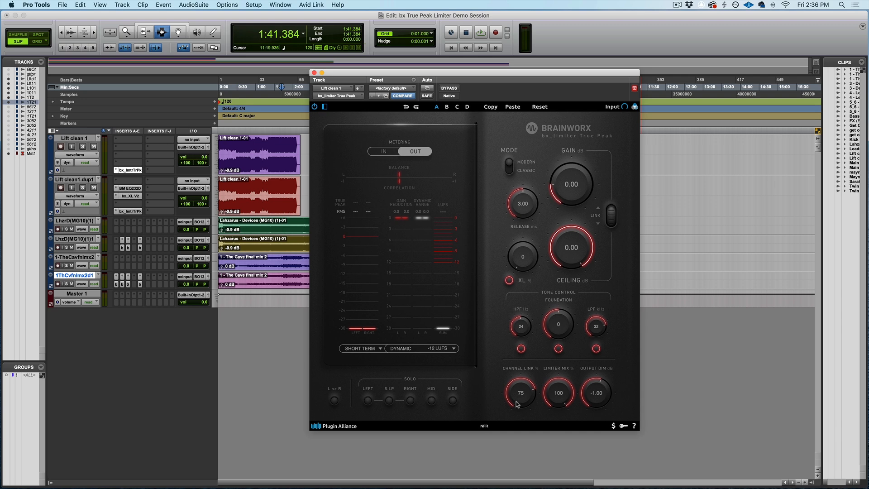
{"action": "mouse_move", "coordinate": [510, 393]}
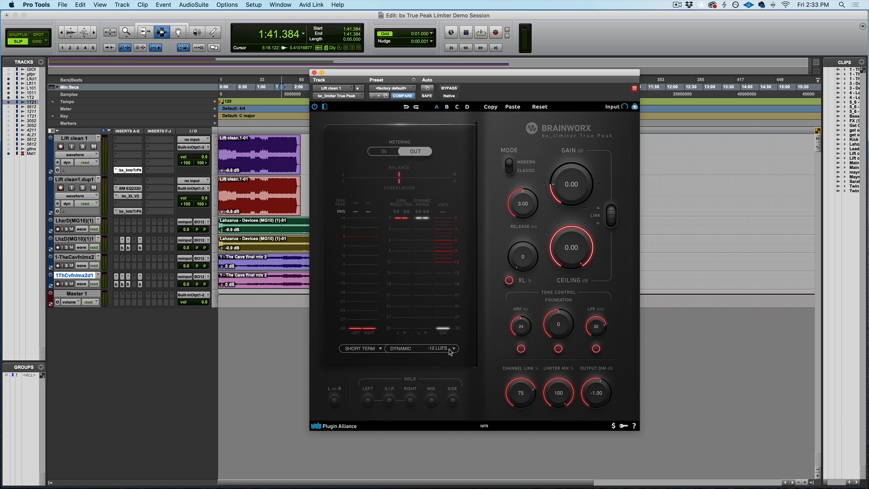
{"action": "left_click", "coordinate": [436, 348]}
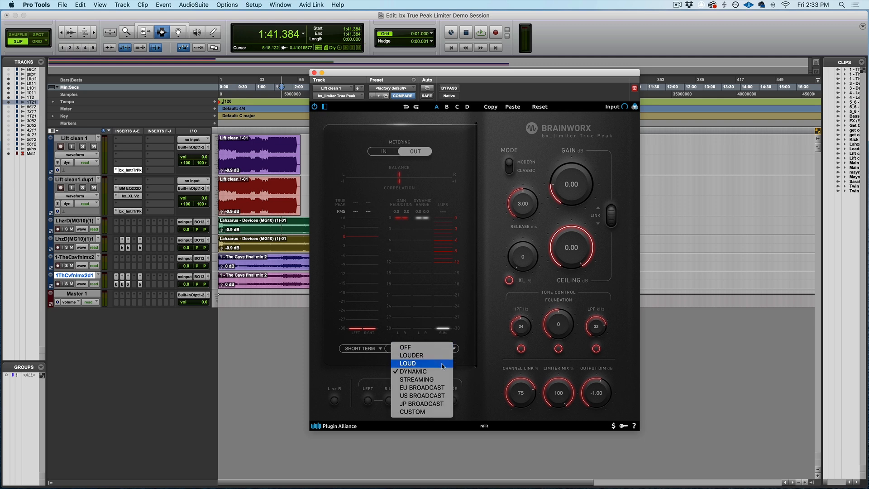
{"action": "left_click", "coordinate": [417, 379]}
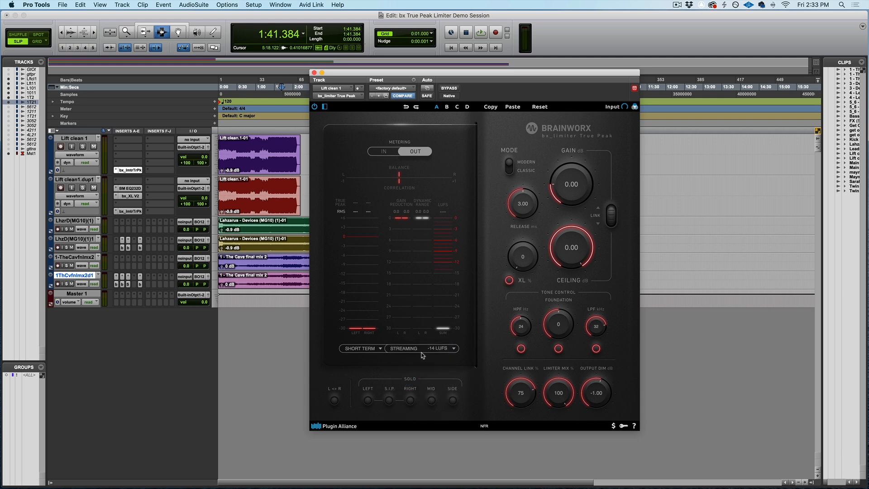
{"action": "mouse_move", "coordinate": [451, 270]}
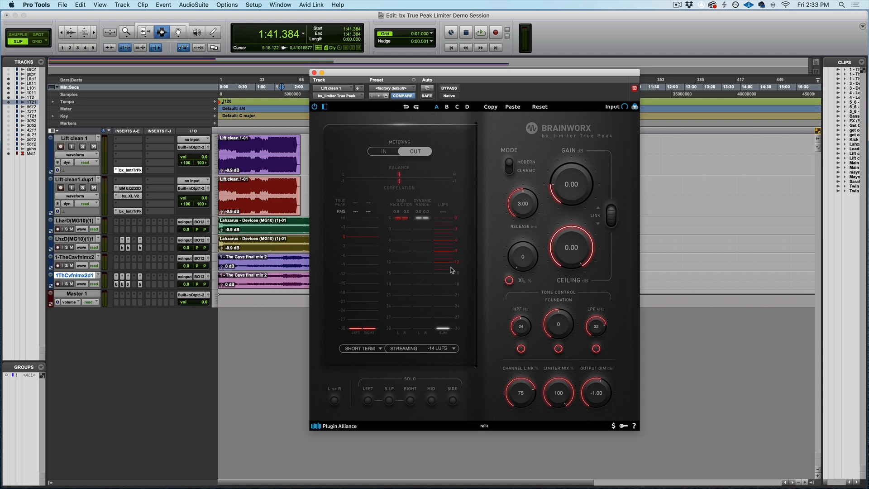
{"action": "left_click", "coordinate": [421, 348]}
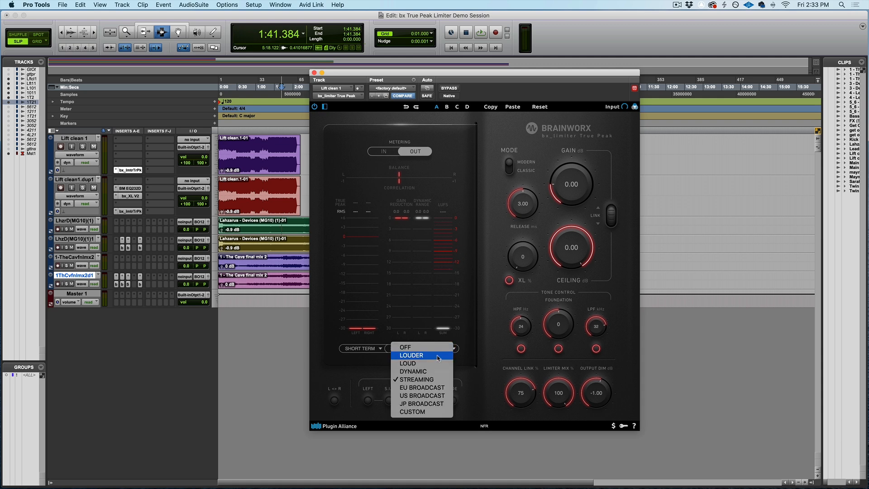
{"action": "mouse_move", "coordinate": [422, 396]}
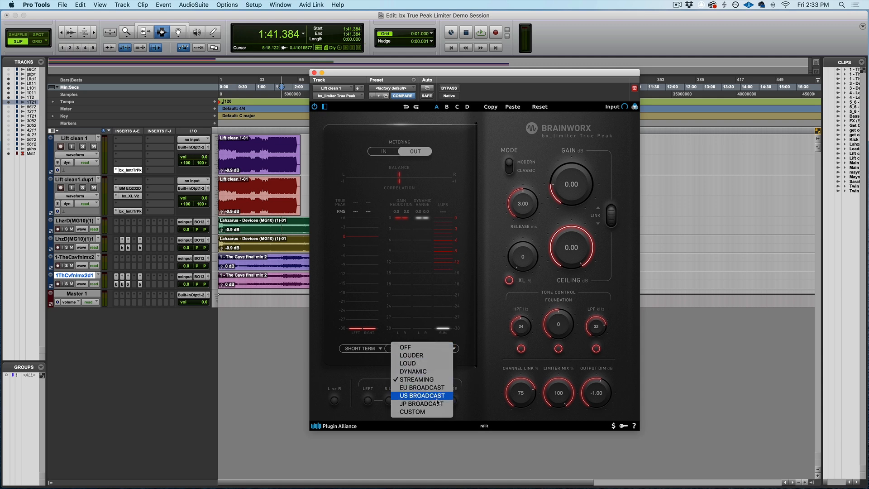
{"action": "mouse_move", "coordinate": [422, 402]}
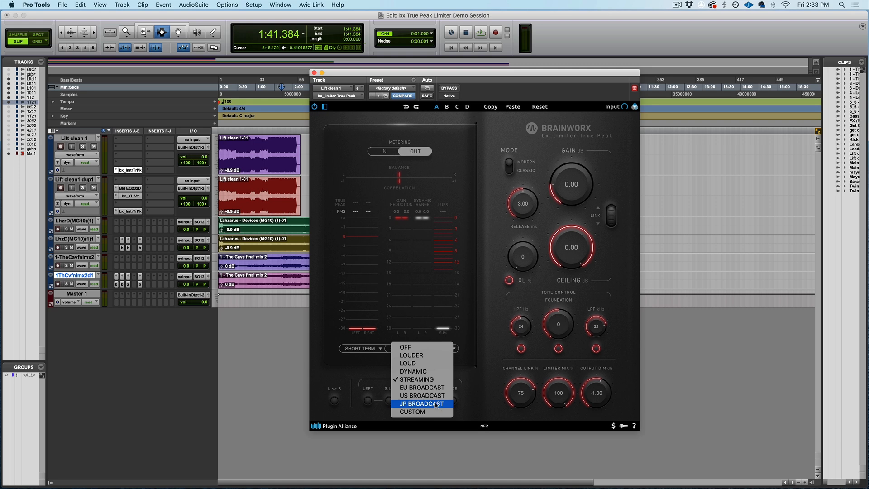
{"action": "mouse_move", "coordinate": [409, 363]}
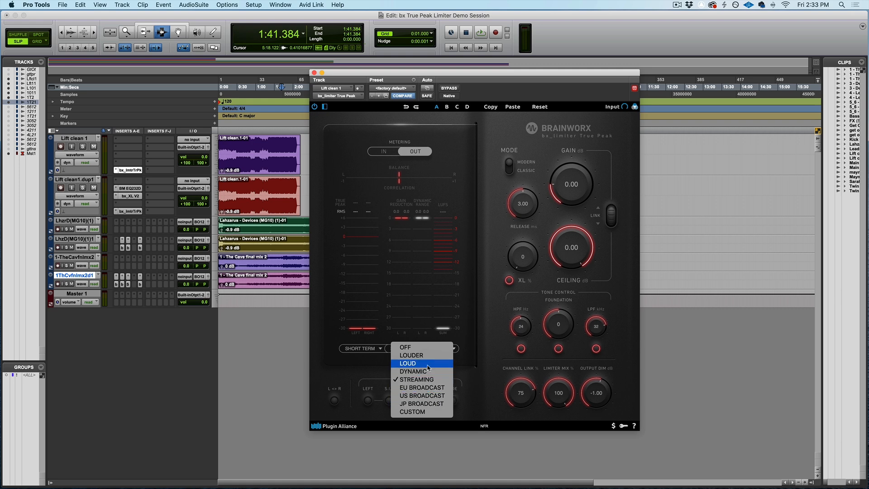
{"action": "mouse_move", "coordinate": [433, 350]}
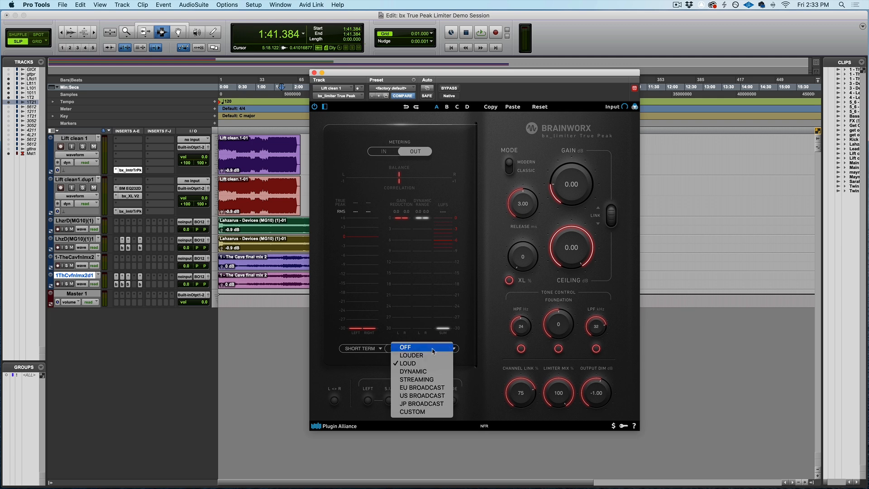
{"action": "left_click", "coordinate": [411, 355]}
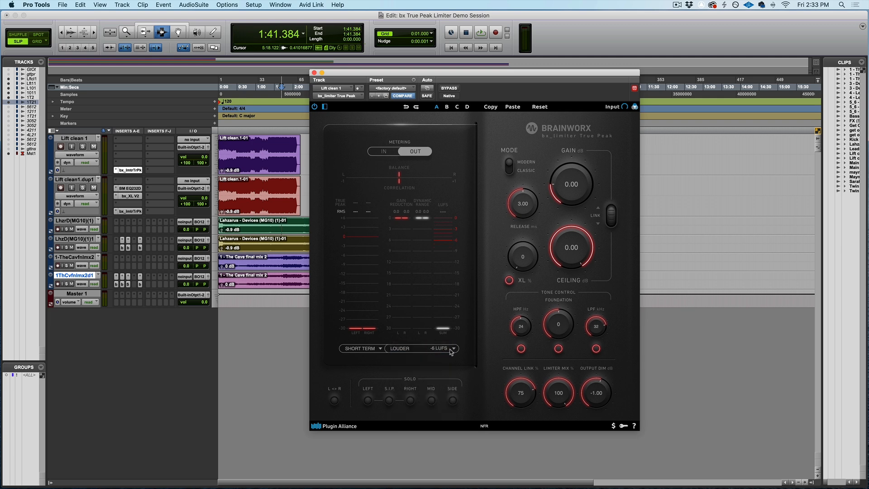
{"action": "left_click", "coordinate": [438, 347]}
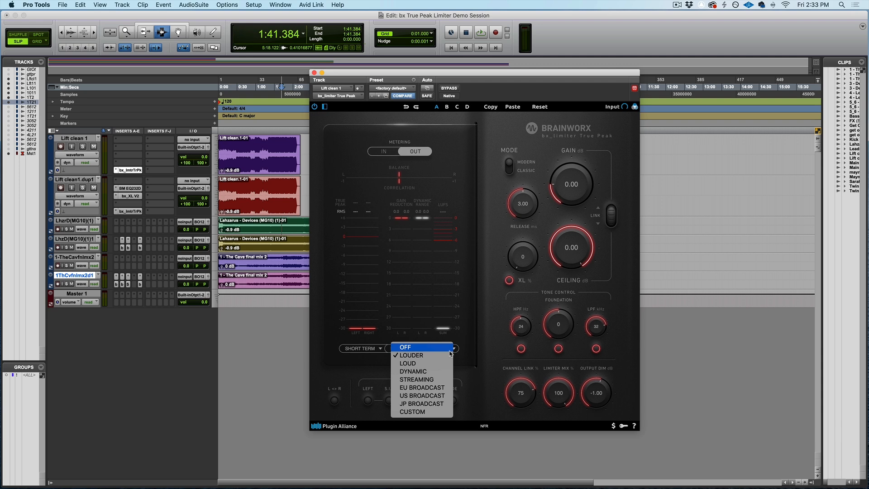
{"action": "mouse_move", "coordinate": [423, 412]}
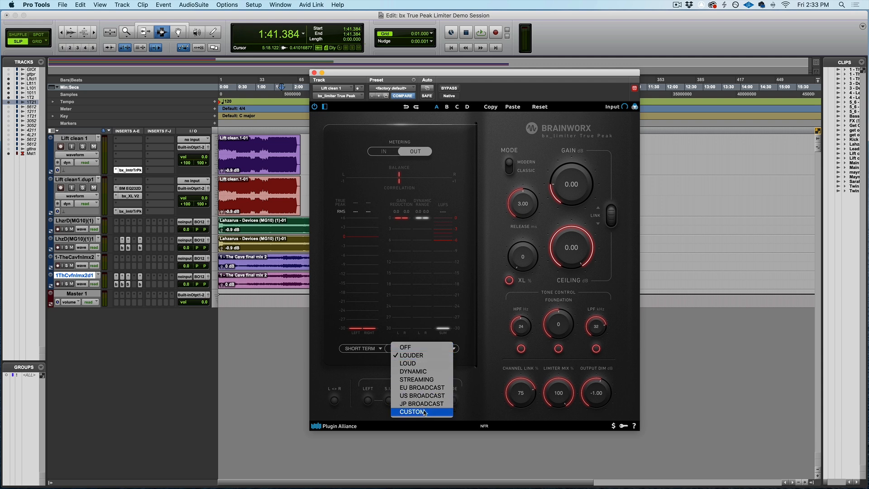
{"action": "left_click", "coordinate": [413, 412]}
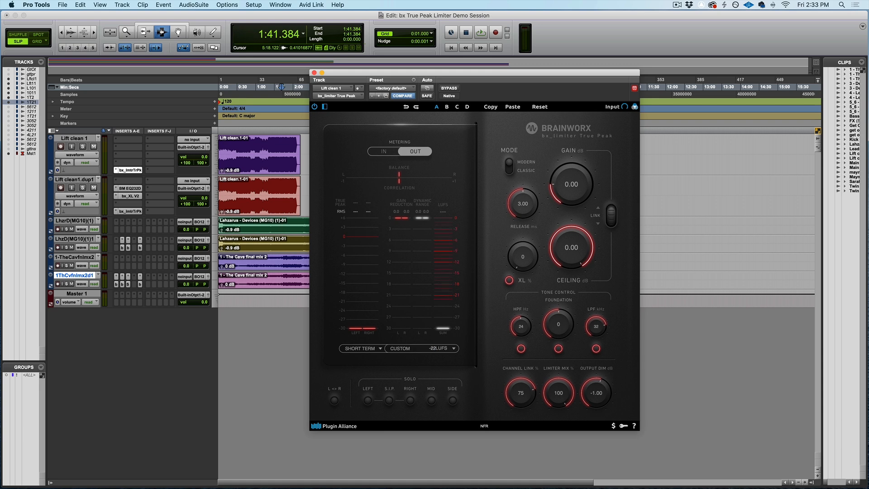
{"action": "left_click", "coordinate": [360, 347]}
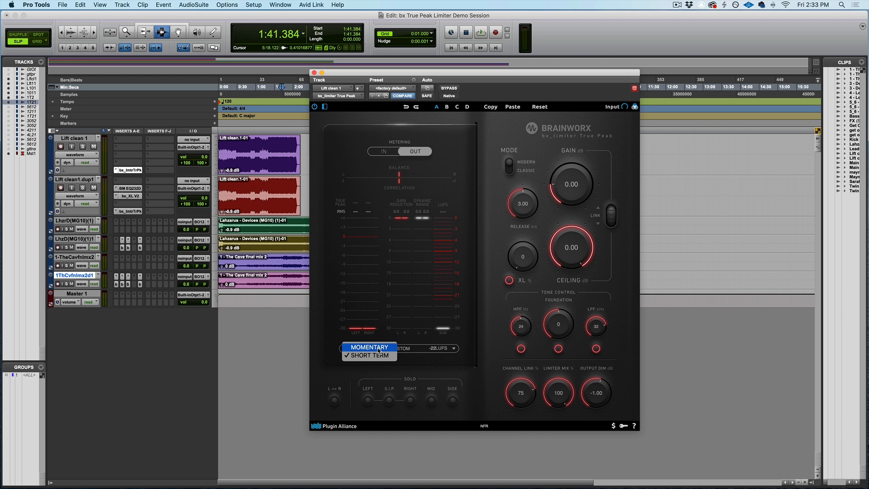
{"action": "left_click", "coordinate": [369, 347]}
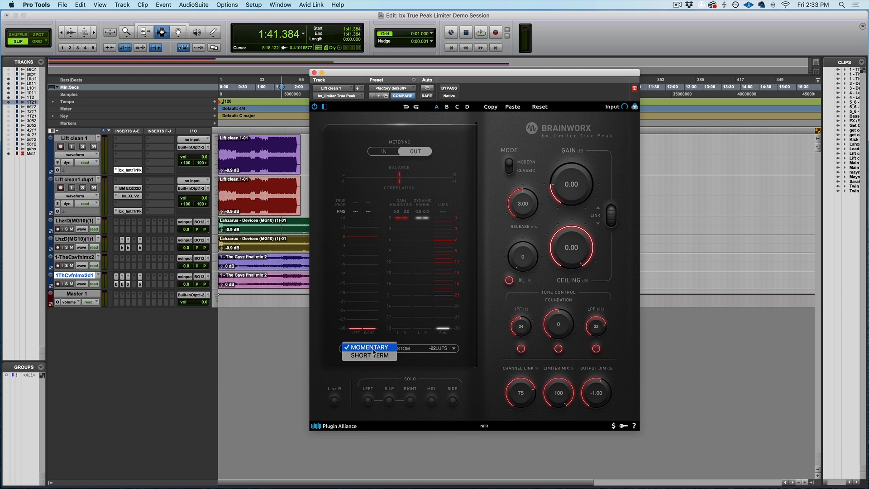
{"action": "left_click", "coordinate": [368, 355]}
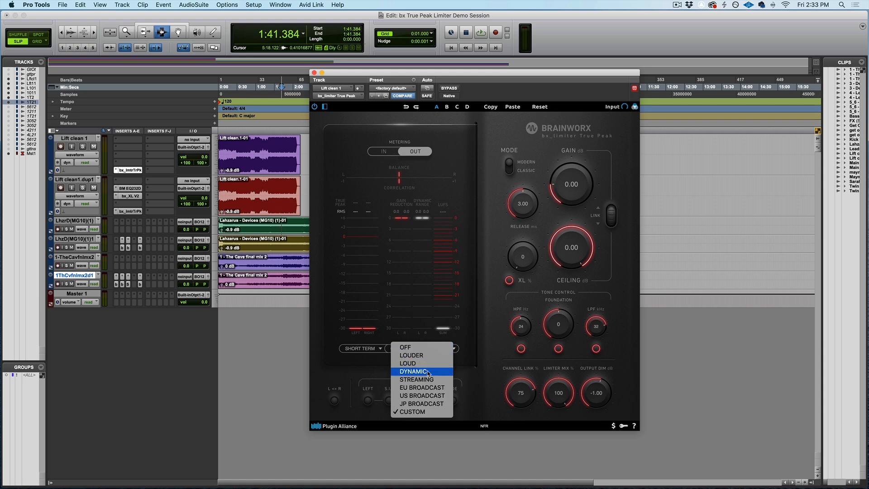
{"action": "left_click", "coordinate": [413, 371]}
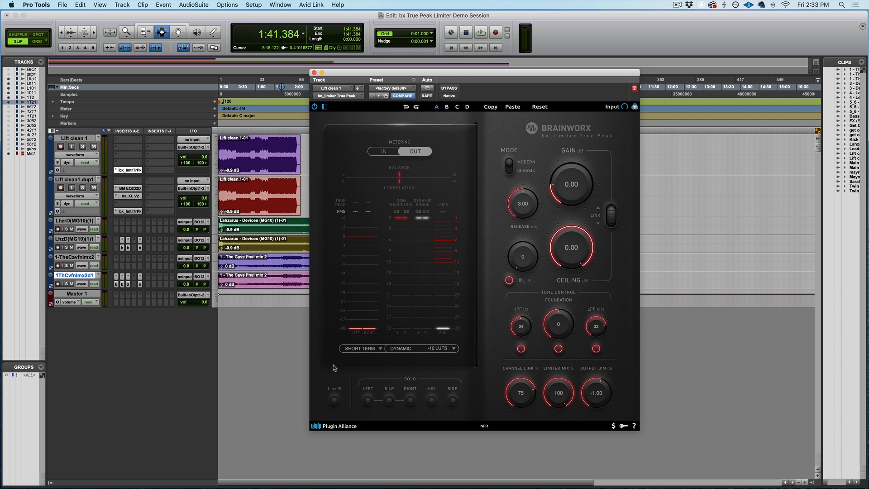
{"action": "mouse_move", "coordinate": [336, 401]}
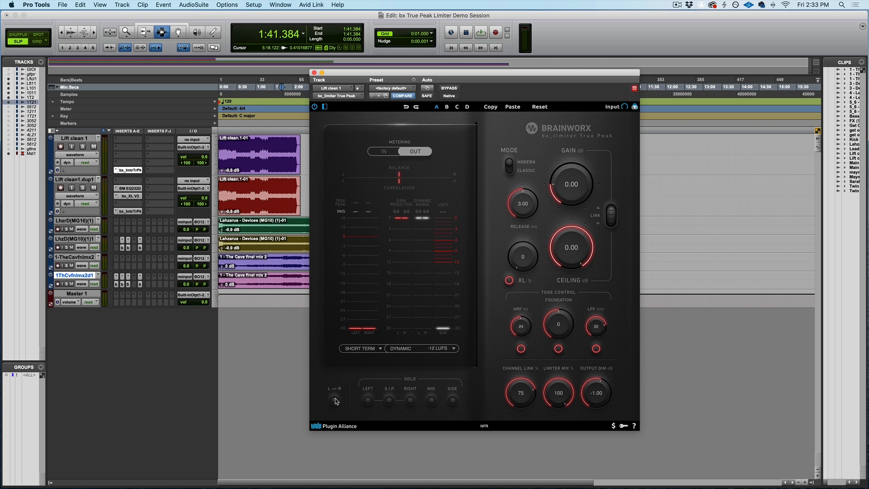
{"action": "mouse_move", "coordinate": [379, 382]}
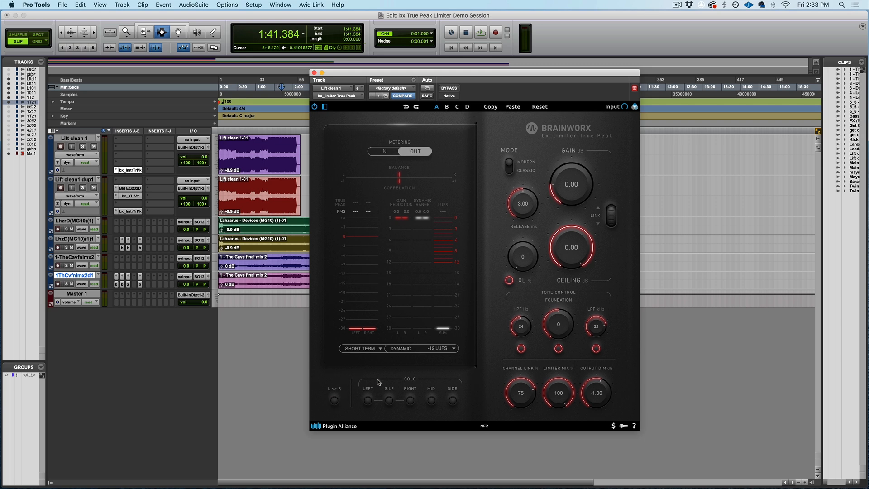
{"action": "mouse_move", "coordinate": [414, 404]}
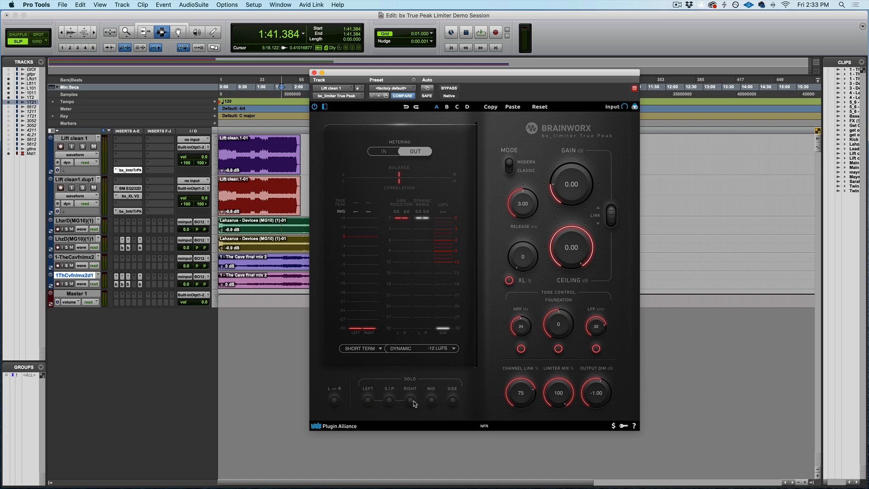
- Solo the right channel for monitoring in the limiter
{"action": "left_click", "coordinate": [389, 401]}
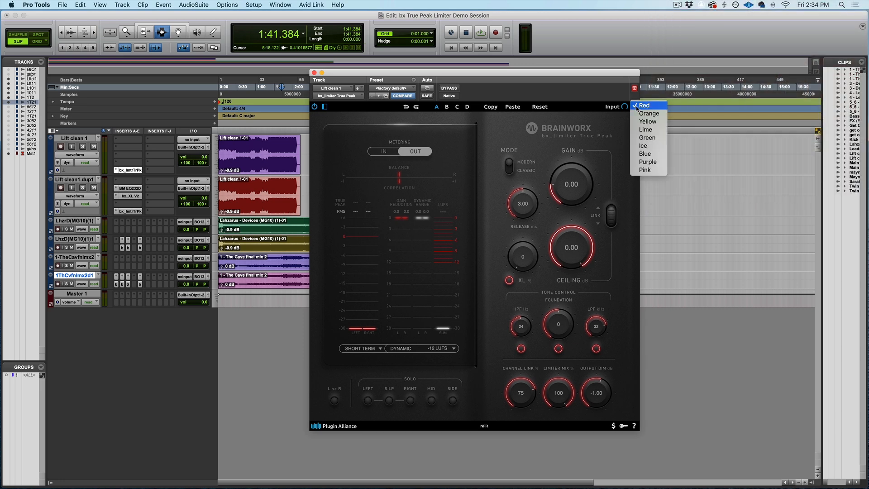
{"action": "mouse_move", "coordinate": [648, 113]}
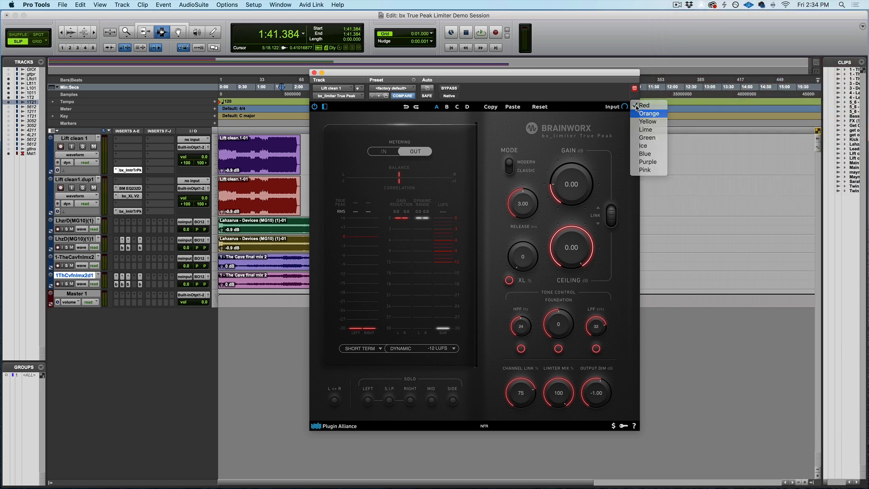
- Try the Orange, Yellow, Purple and Ice colour themes, then settle on Green
{"action": "left_click", "coordinate": [642, 105]}
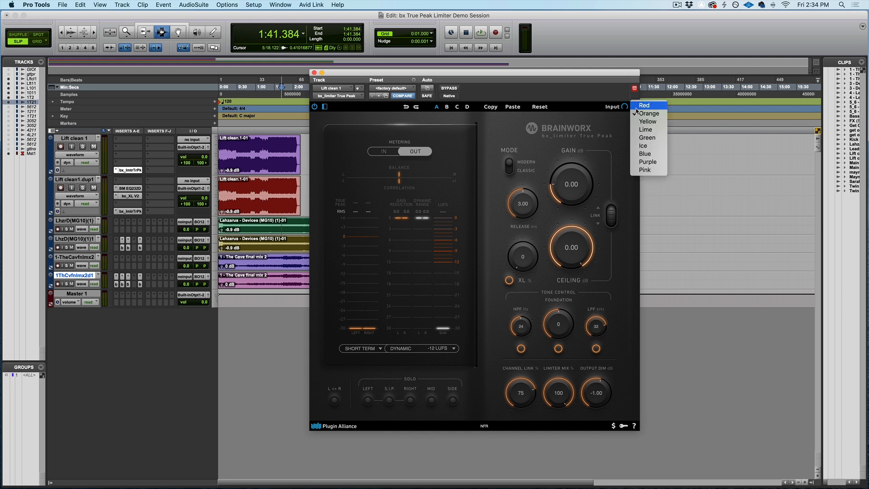
{"action": "left_click", "coordinate": [647, 121]}
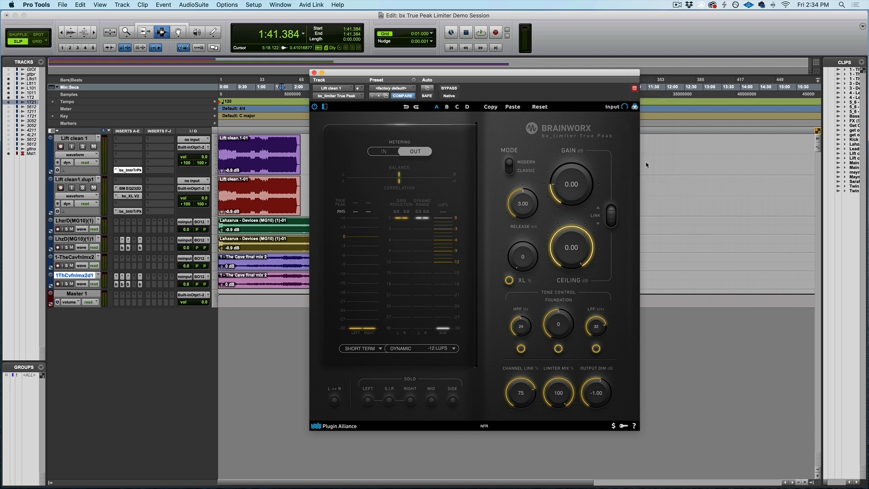
{"action": "left_click", "coordinate": [636, 87]}
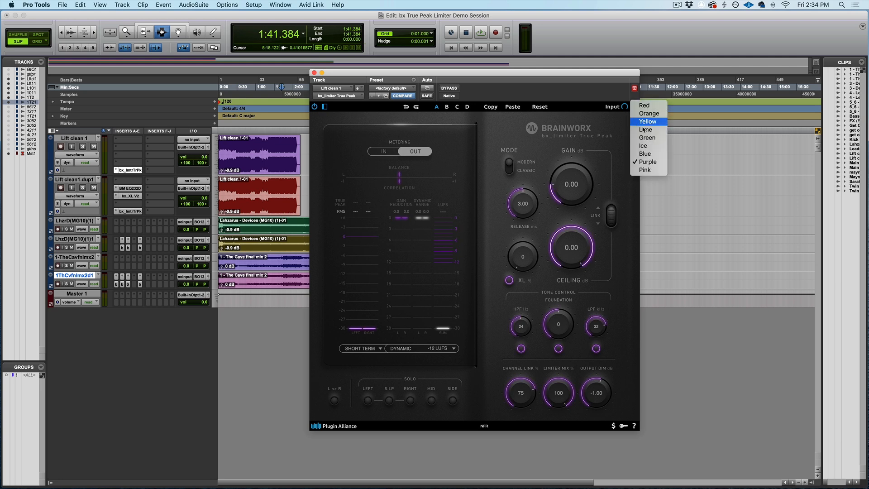
{"action": "left_click", "coordinate": [647, 154]}
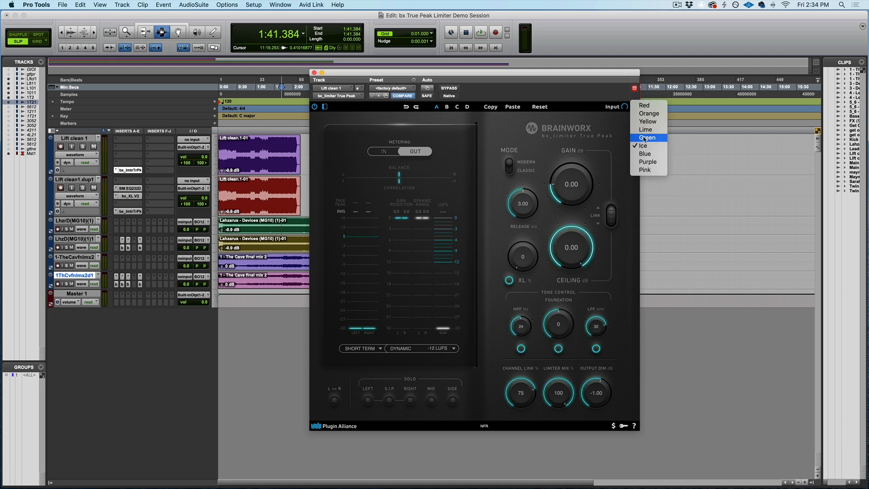
{"action": "left_click", "coordinate": [648, 137]}
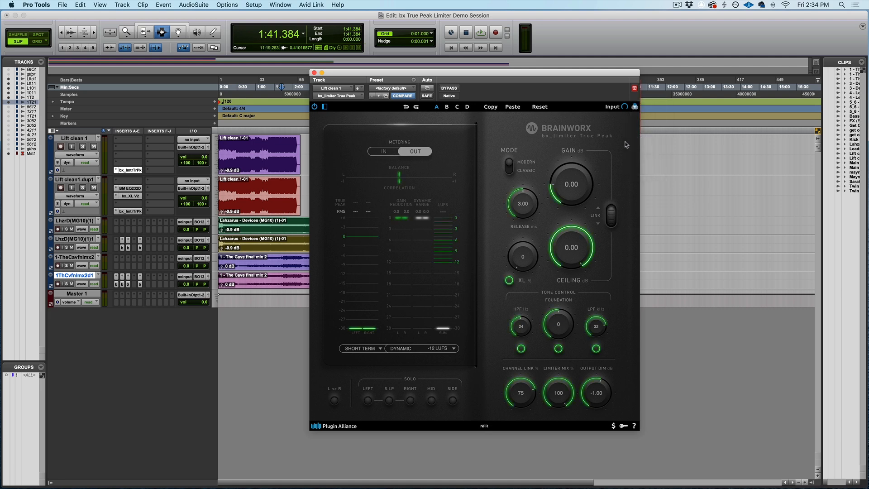